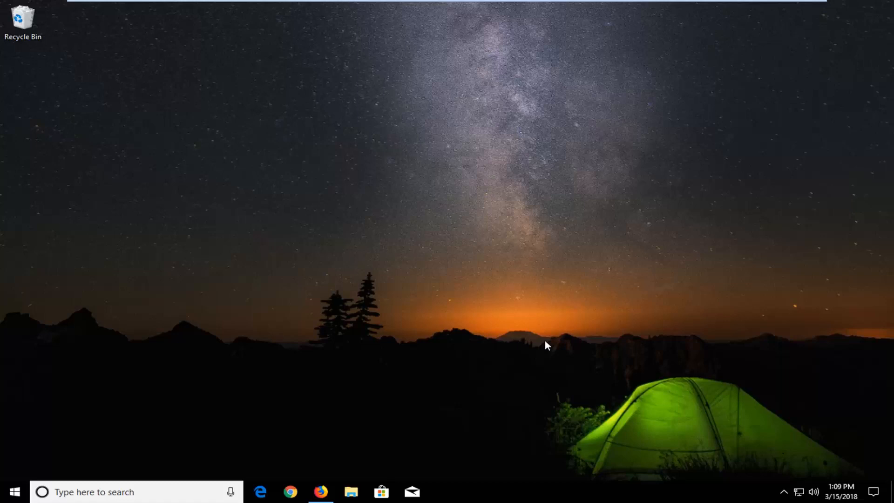
{"action": "mouse_move", "coordinate": [416, 343]}
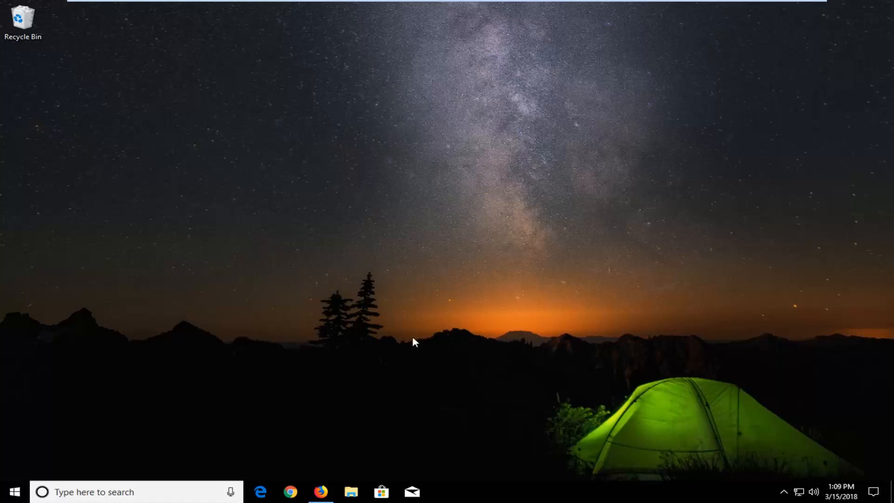
- Close the Success! and privacy notice tabs, leaving a fresh Google tab
{"action": "left_click", "coordinate": [322, 492]}
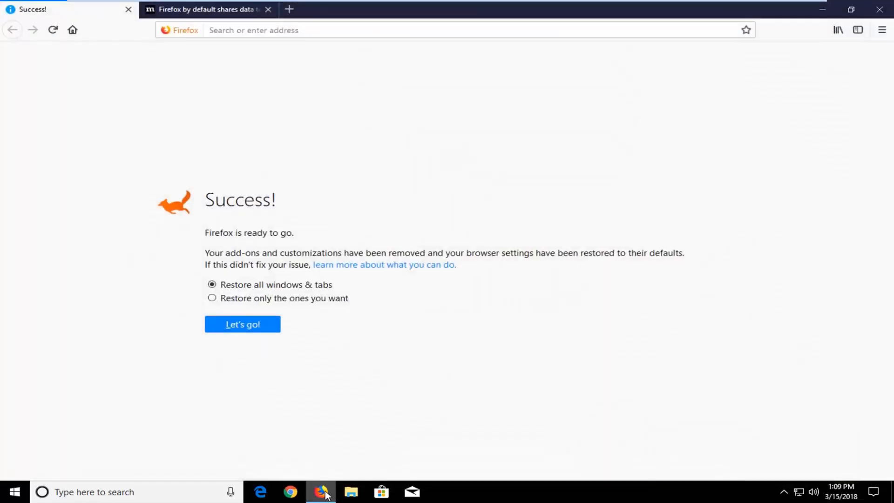
{"action": "left_click", "coordinate": [128, 9]}
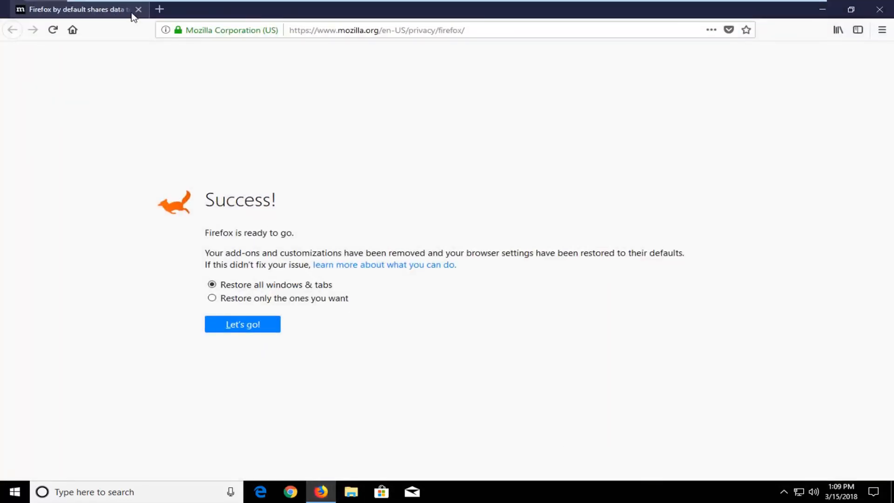
{"action": "left_click", "coordinate": [243, 324]}
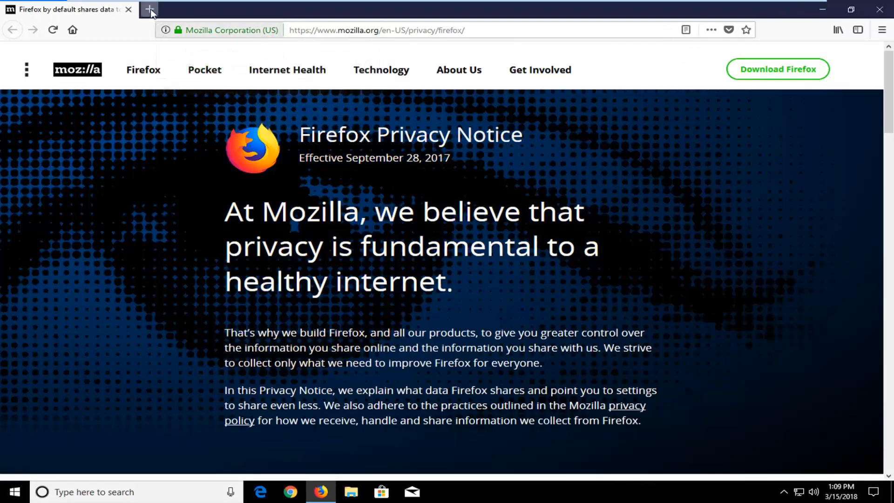
{"action": "left_click", "coordinate": [151, 9]}
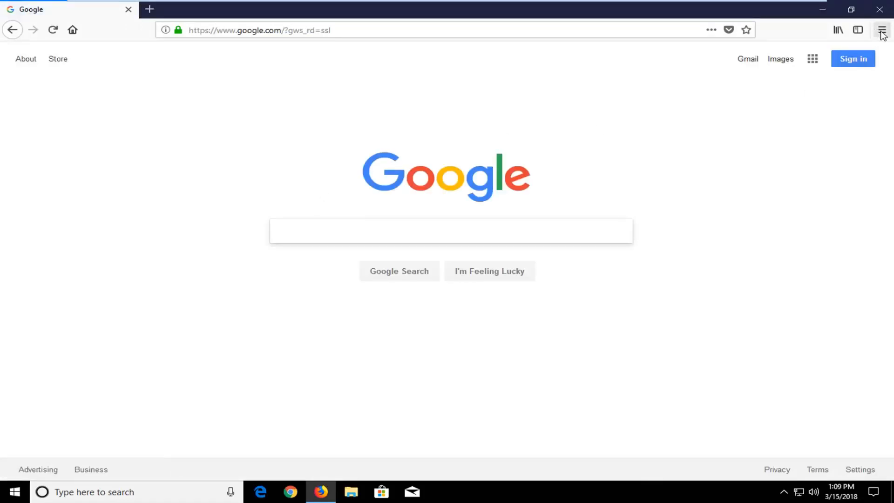
- Reach the Troubleshooting Information page through the Help menu
{"action": "left_click", "coordinate": [881, 31]}
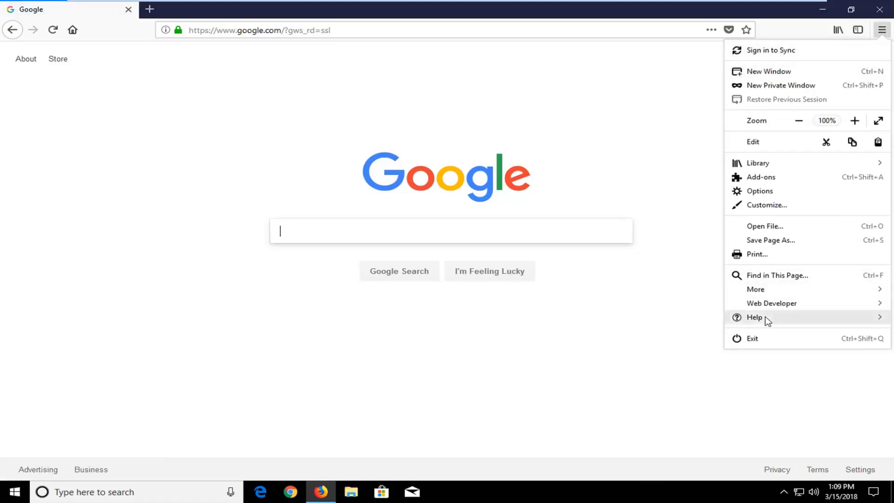
{"action": "left_click", "coordinate": [755, 316]}
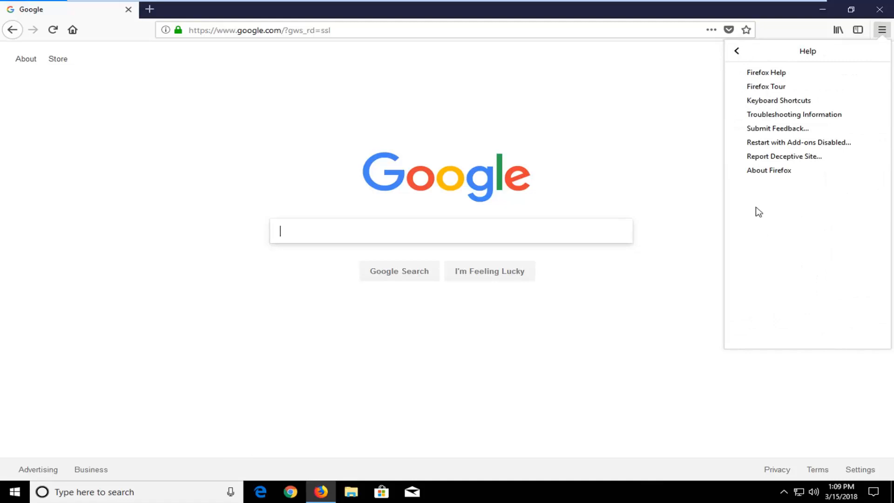
{"action": "mouse_move", "coordinate": [796, 121]}
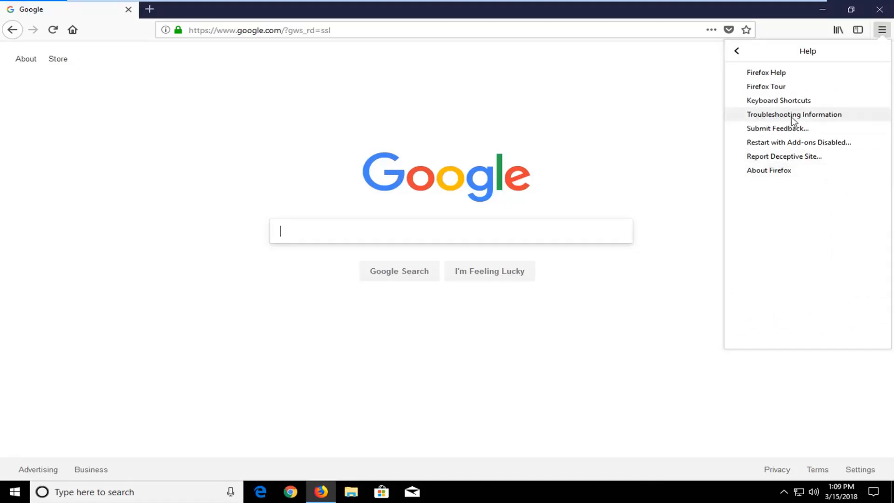
{"action": "left_click", "coordinate": [794, 114]}
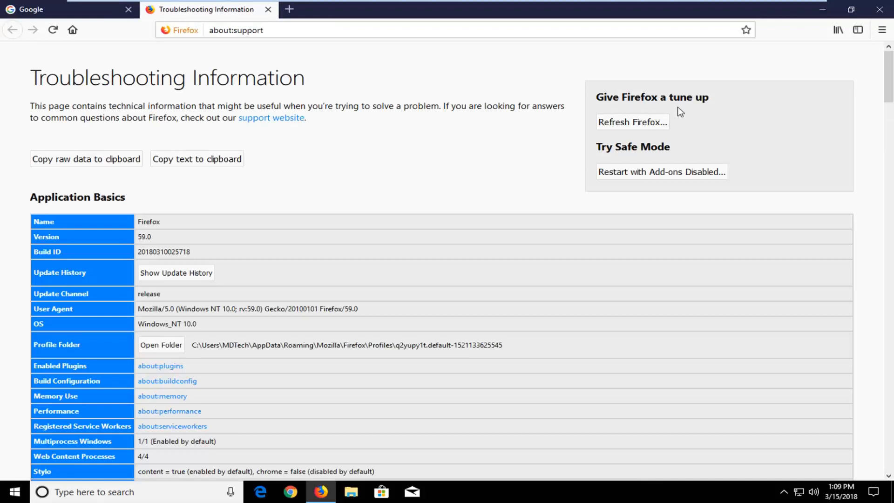
- Start Refresh Firefox from the tune-up section and confirm the reset
{"action": "left_click", "coordinate": [634, 121]}
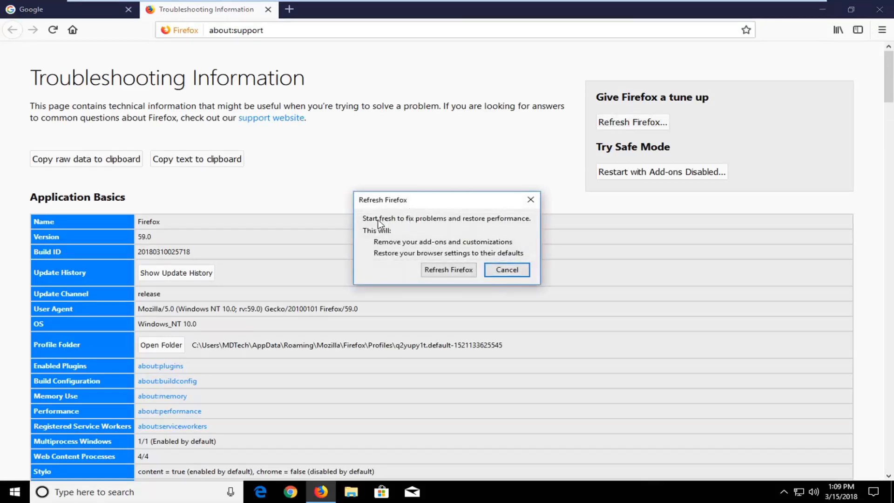
{"action": "mouse_move", "coordinate": [436, 224]}
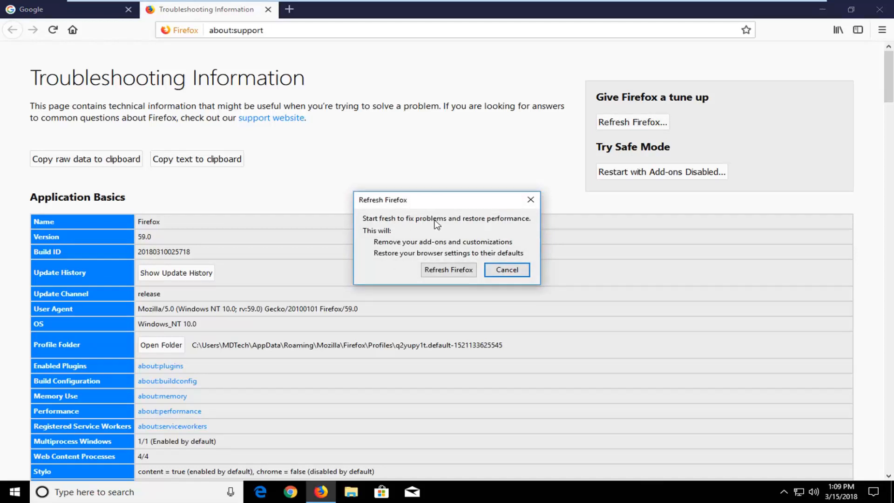
{"action": "mouse_move", "coordinate": [401, 254]}
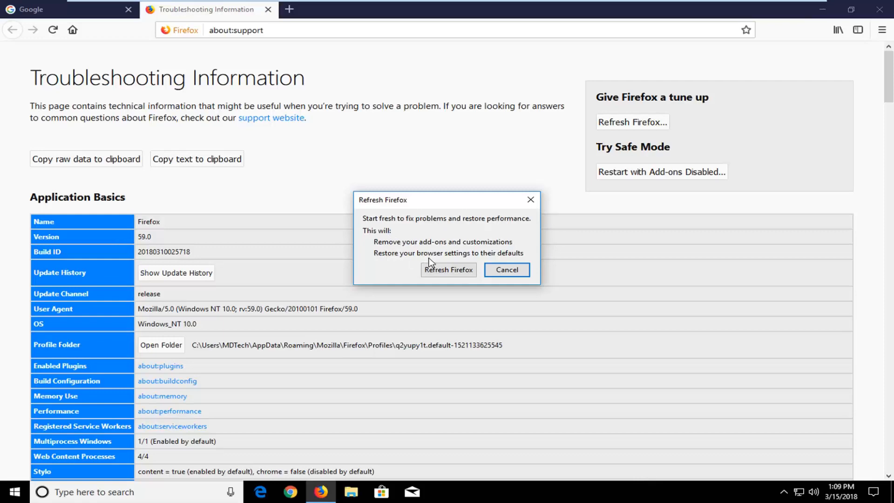
{"action": "mouse_move", "coordinate": [436, 274]}
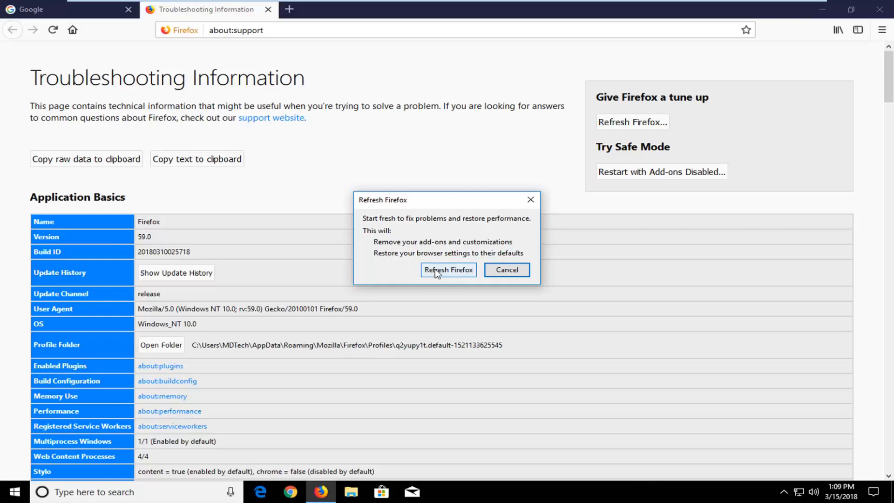
{"action": "left_click", "coordinate": [448, 270]}
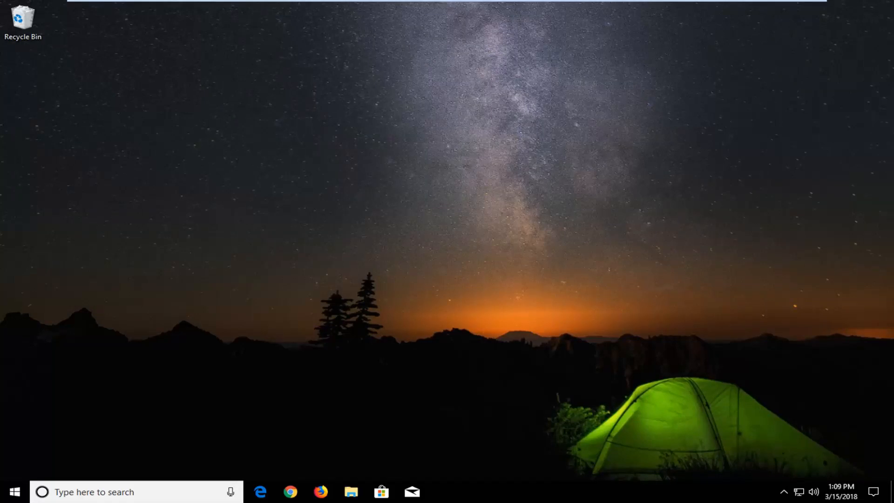
- Finish the Import Wizard after the refresh, leaving Old Firefox Data on the desktop
{"action": "left_click", "coordinate": [321, 492]}
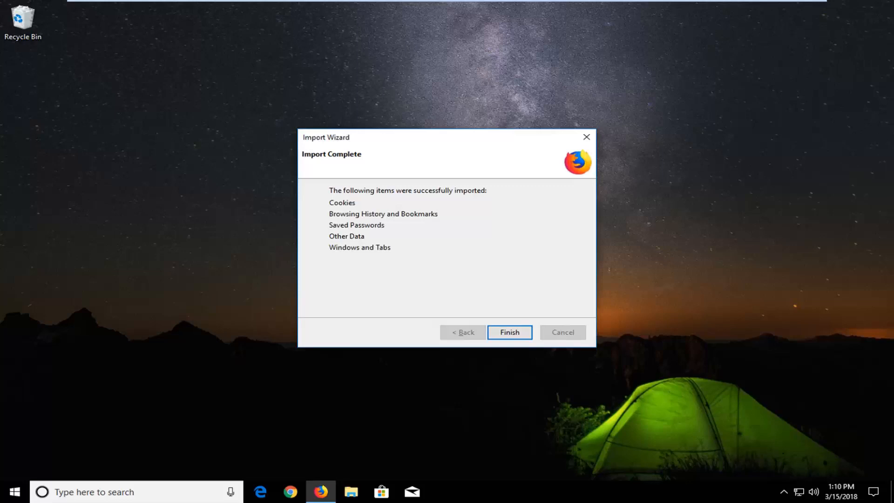
{"action": "left_click", "coordinate": [510, 331]}
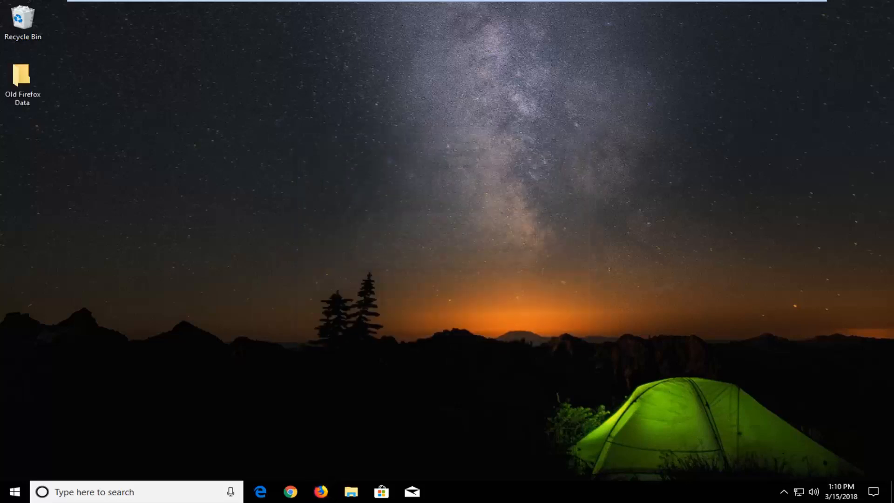
- Maximize the refreshed Firefox on its Success! page and close the privacy notice tab
{"action": "left_click", "coordinate": [321, 492]}
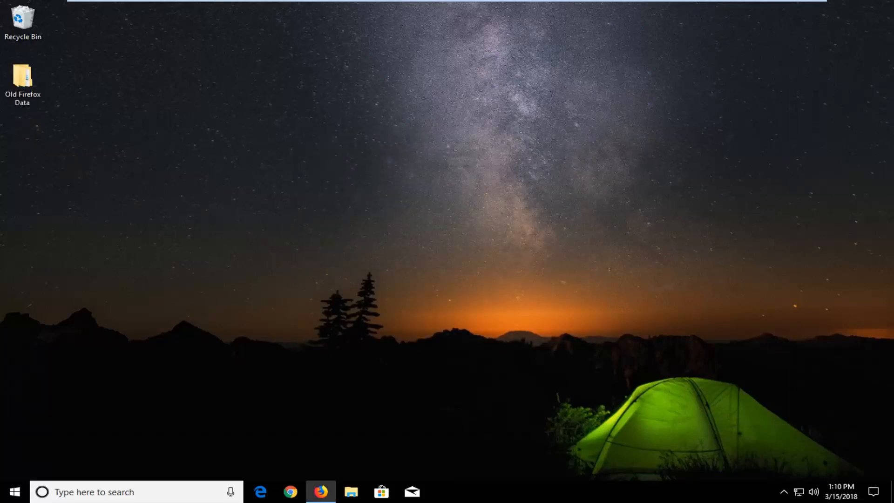
{"action": "left_click", "coordinate": [321, 492]}
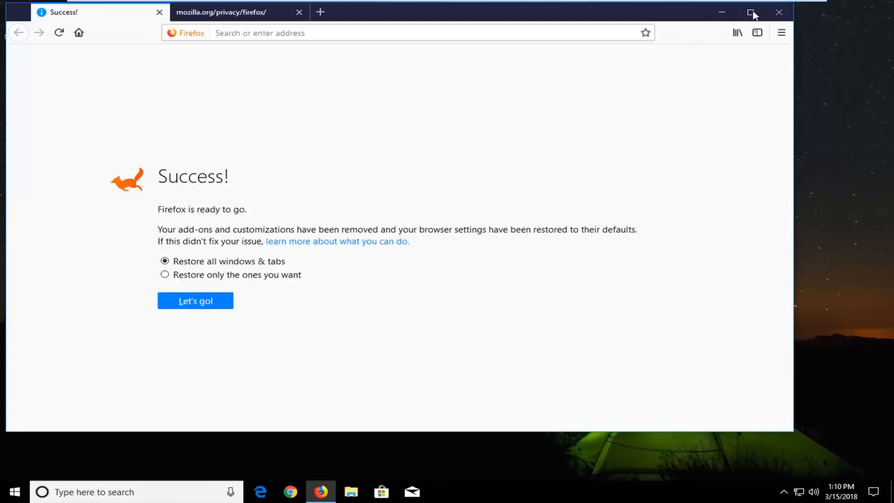
{"action": "left_click", "coordinate": [749, 12]}
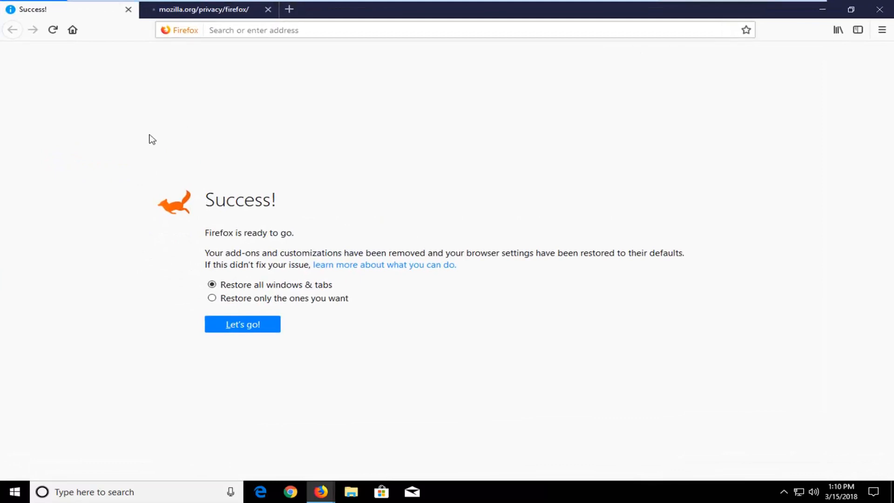
{"action": "mouse_move", "coordinate": [251, 132]}
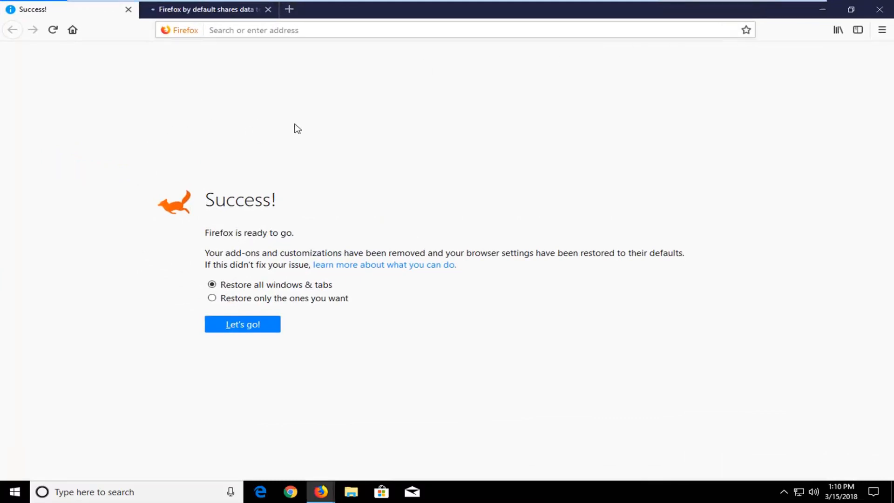
{"action": "left_click", "coordinate": [269, 9]}
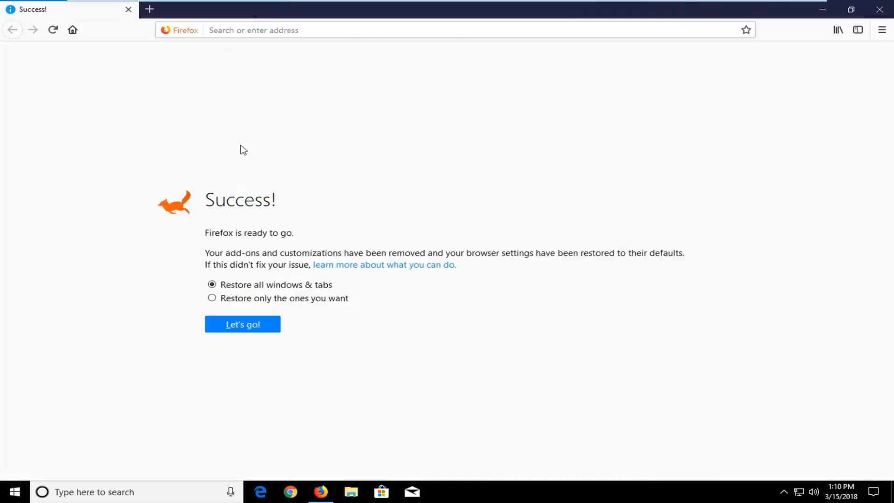
{"action": "mouse_move", "coordinate": [269, 186]}
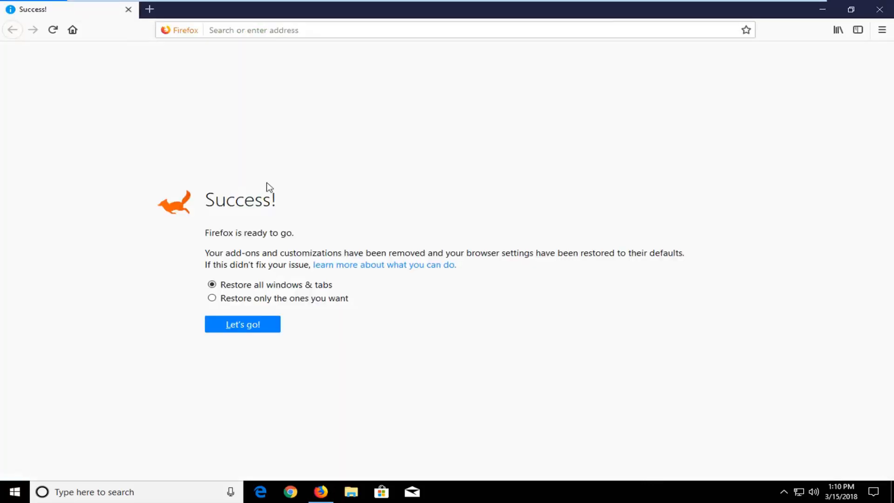
{"action": "mouse_move", "coordinate": [837, 30]}
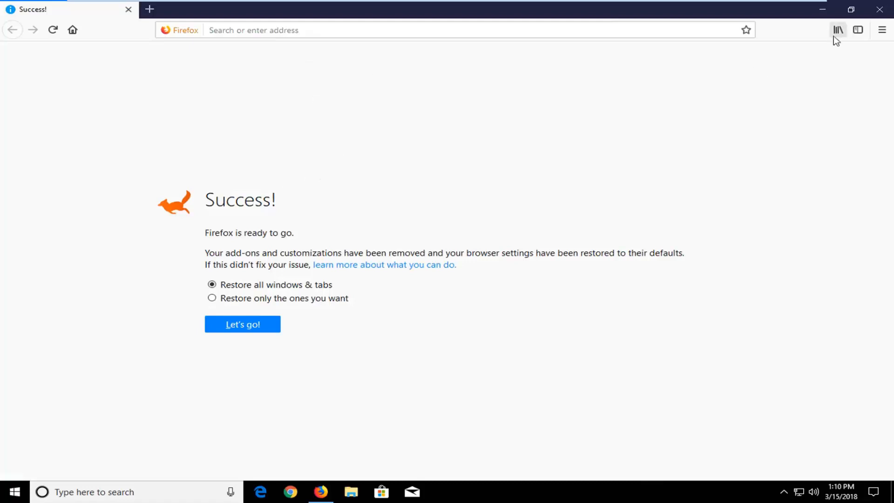